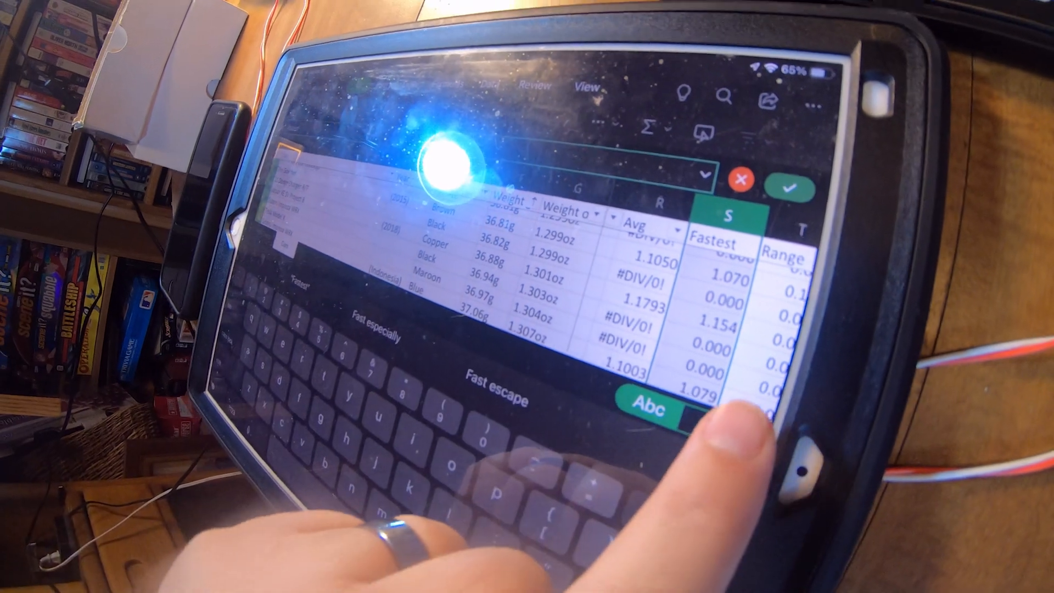
# Sort the table descending on the Fastest column so the largest times come first
pyautogui.click(653, 405)
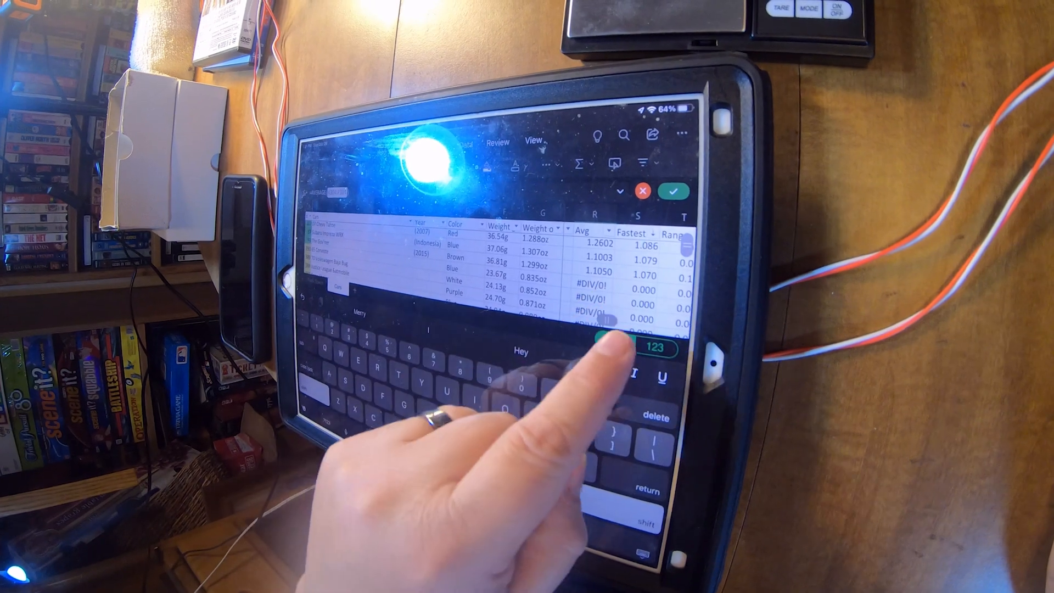
pyautogui.click(625, 348)
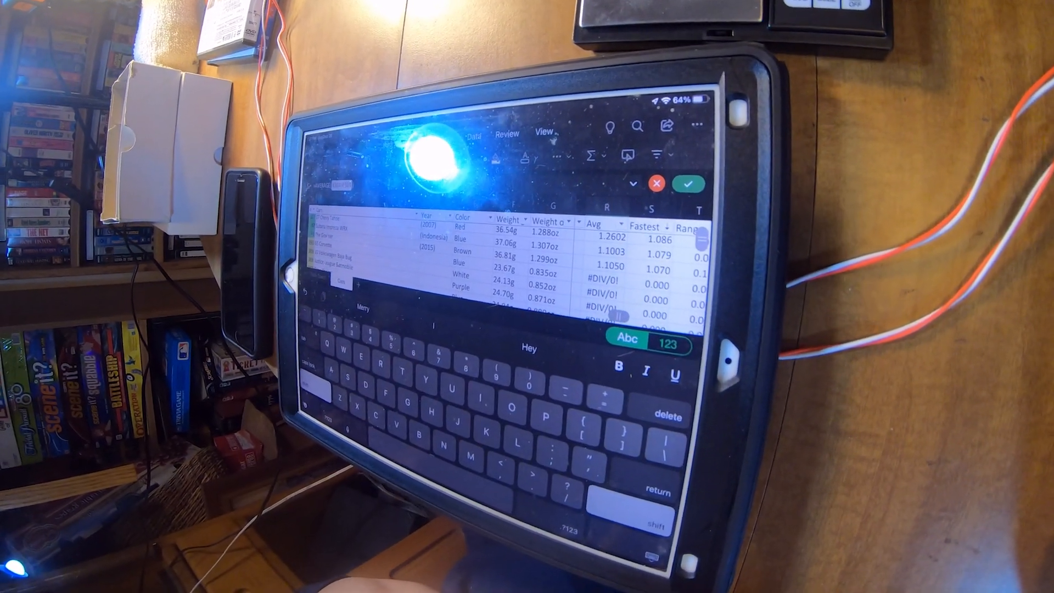